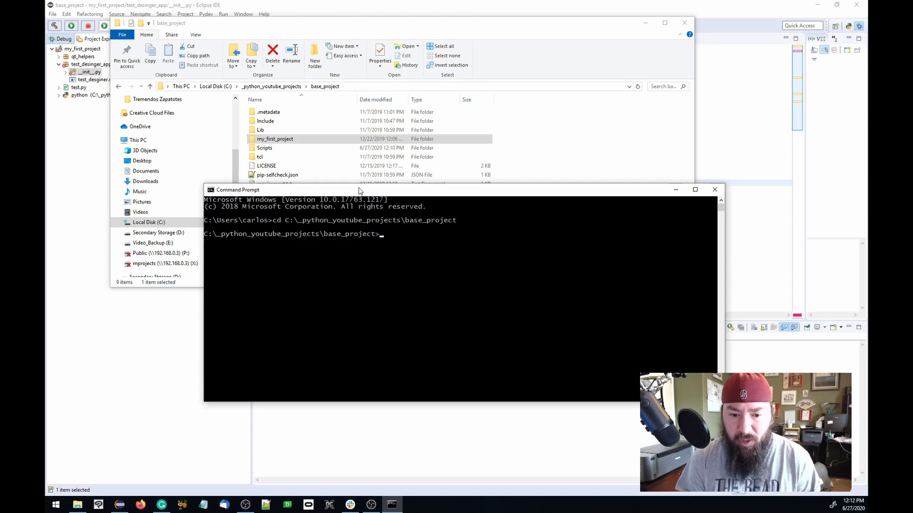
# - Activate the base_project virtualenv and run pip freeze, showing PySide2 5.15.0 installed
pyautogui.write('sc')
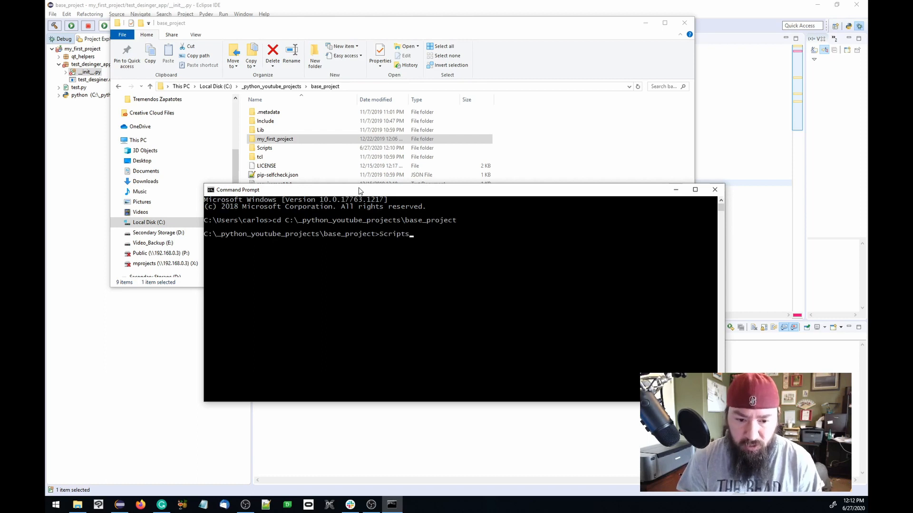
pyautogui.press('Return')
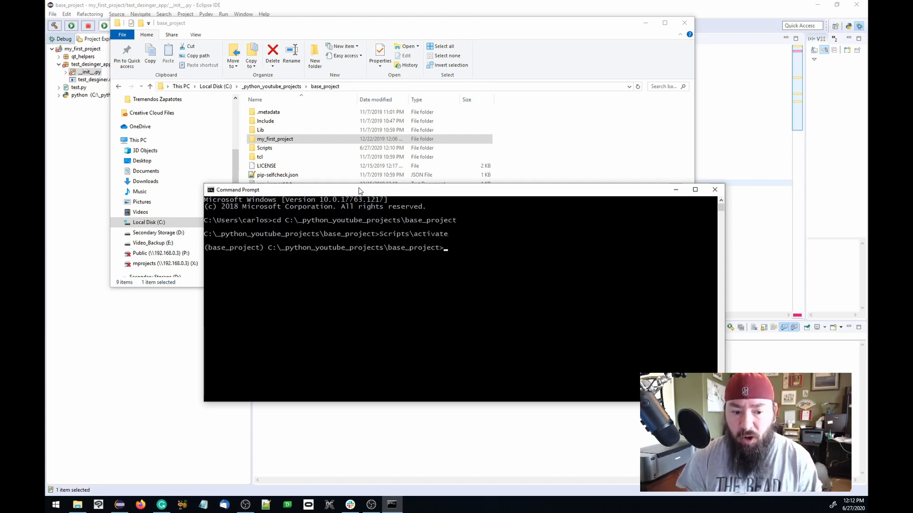
pyautogui.write('pip')
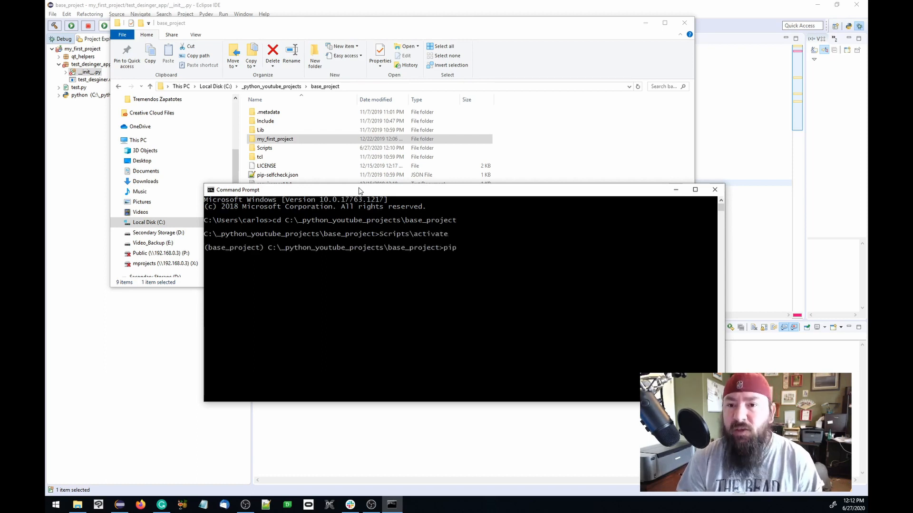
pyautogui.write('freeze')
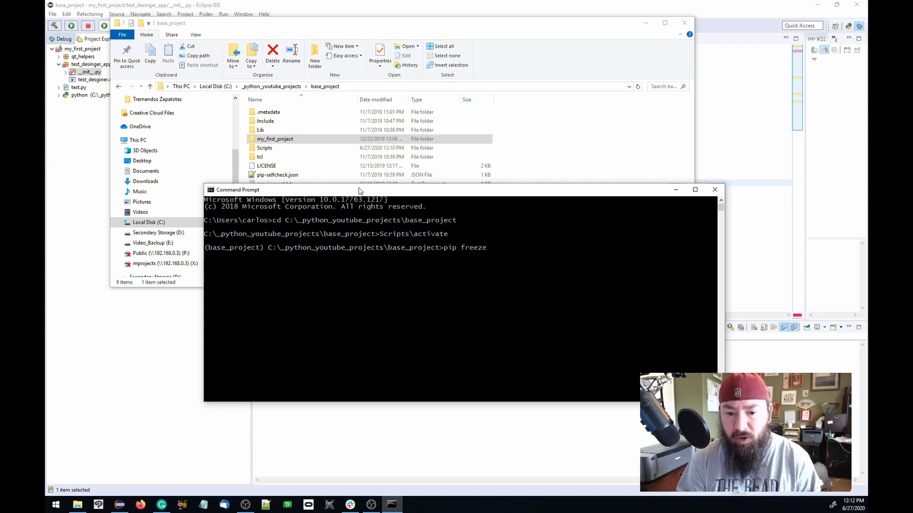
pyautogui.press('Return')
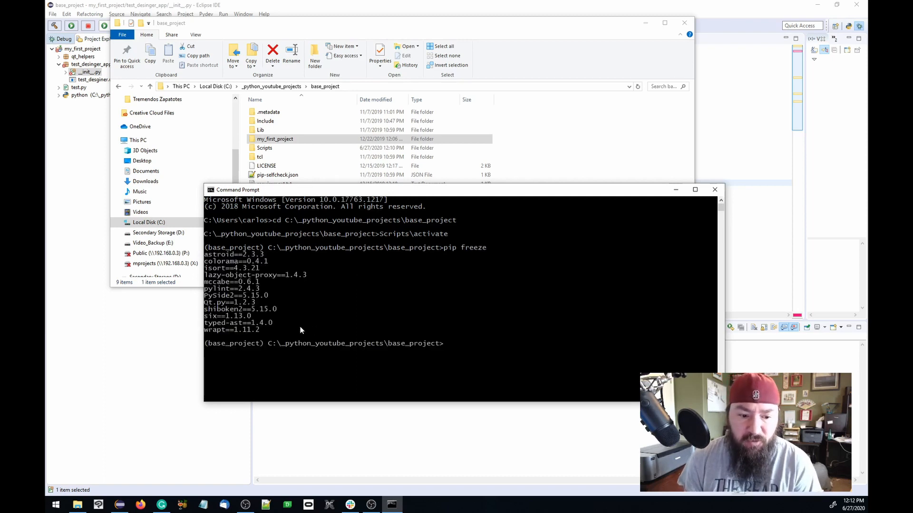
pyautogui.moveTo(249, 299)
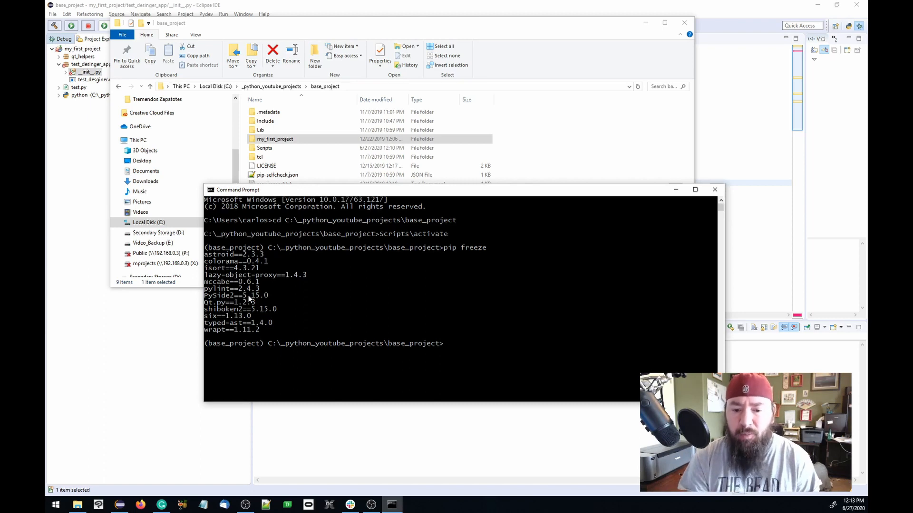
# - Run pip install pyside2==5.13.2 to replace PySide2 and shiboken2 5.15.0
pyautogui.write('pip')
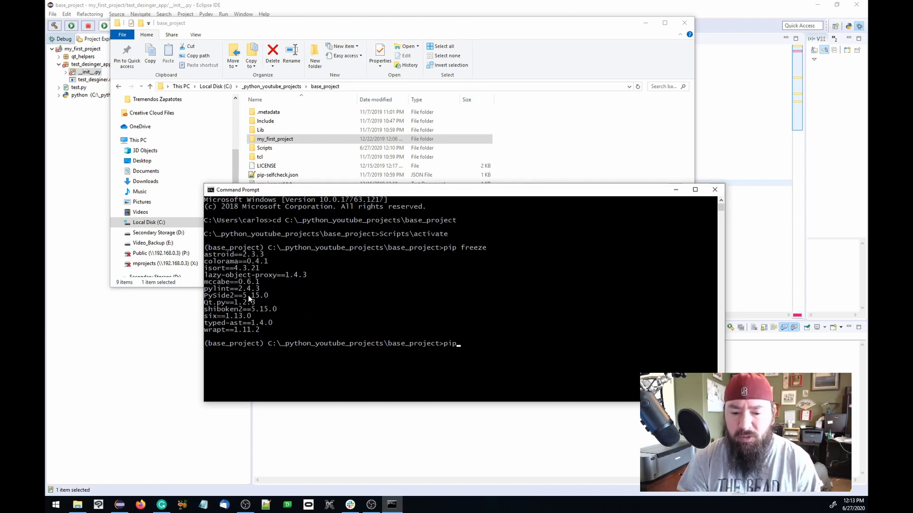
pyautogui.write('install')
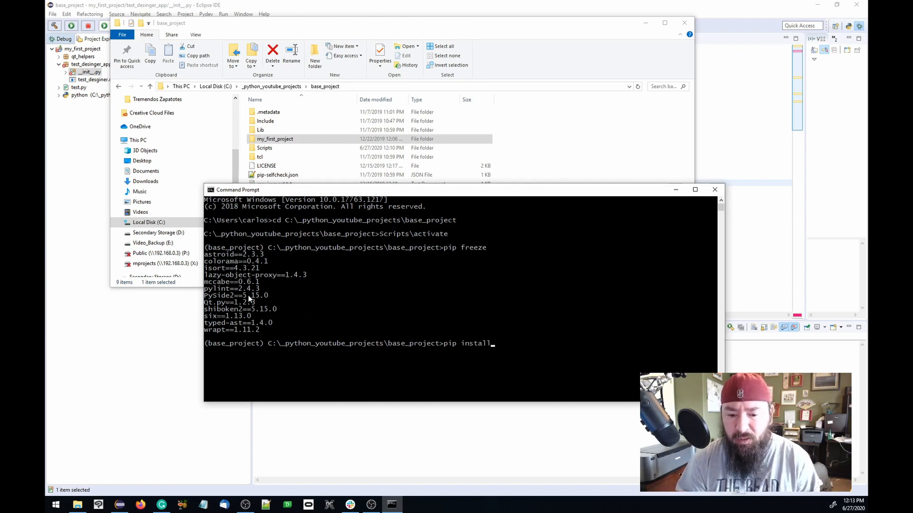
pyautogui.write('pysdie')
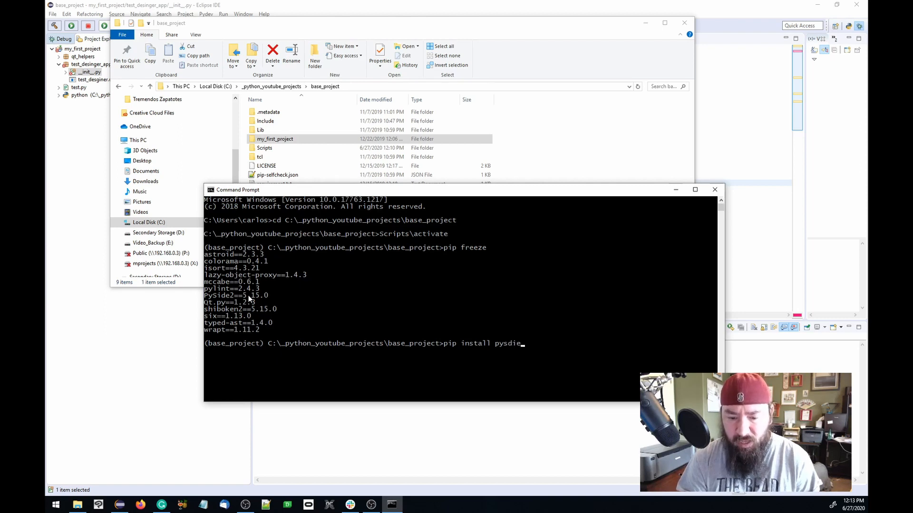
pyautogui.write('2==')
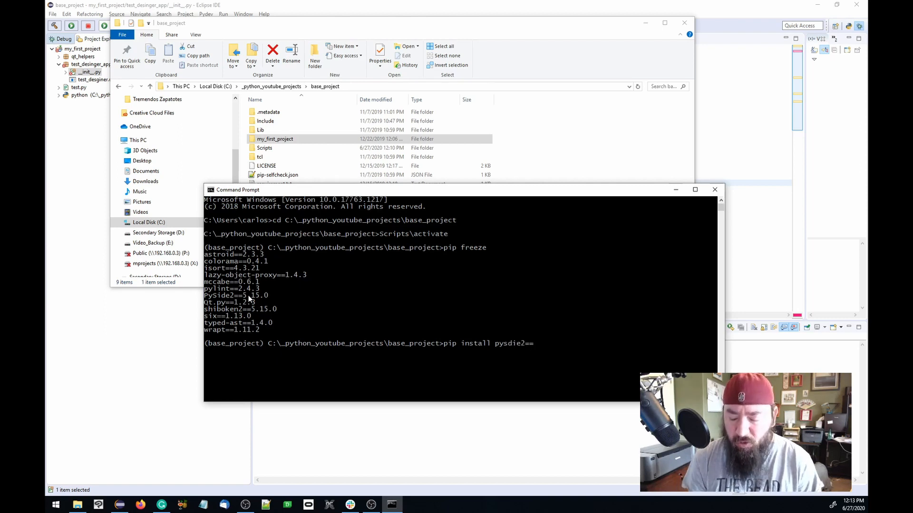
pyautogui.write('5.13')
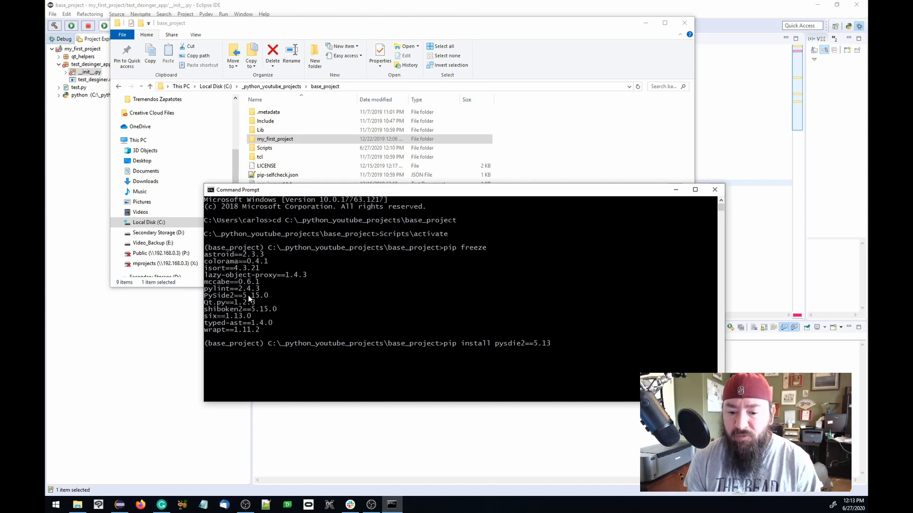
pyautogui.write('.')
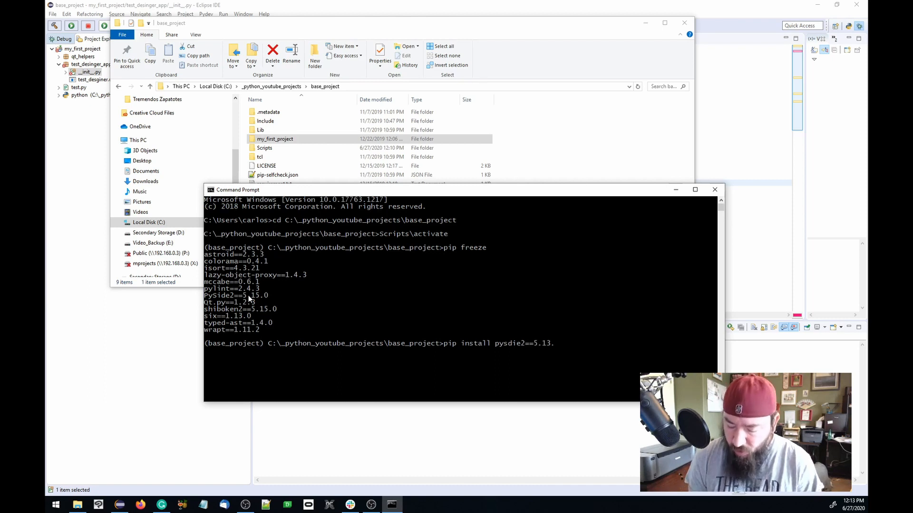
pyautogui.write('2')
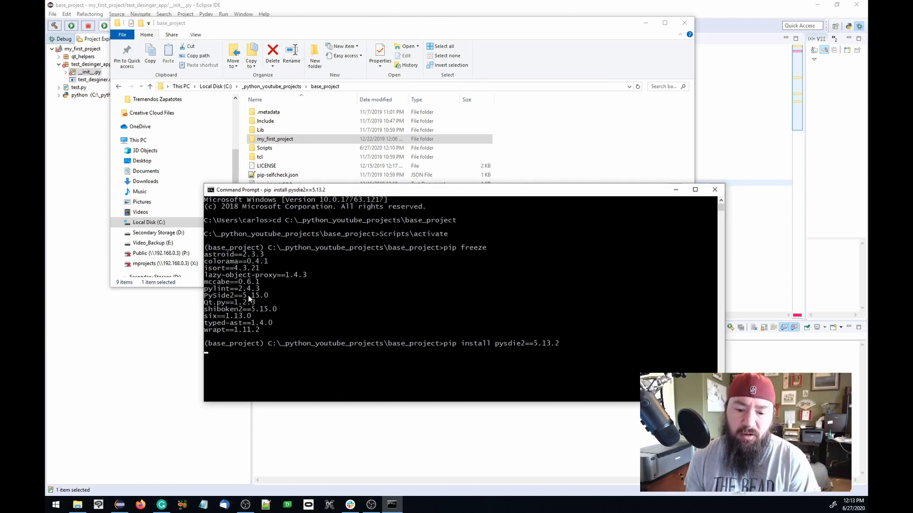
pyautogui.press('Return')
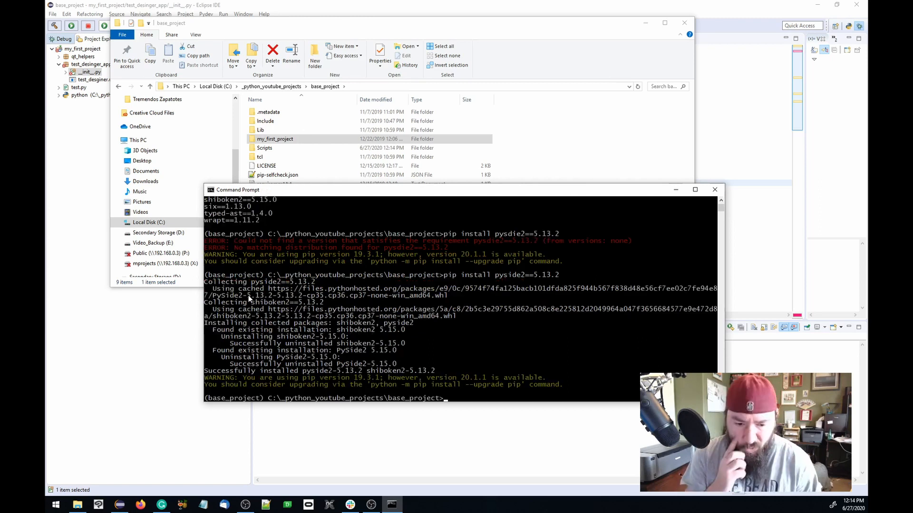
pyautogui.moveTo(745, 92)
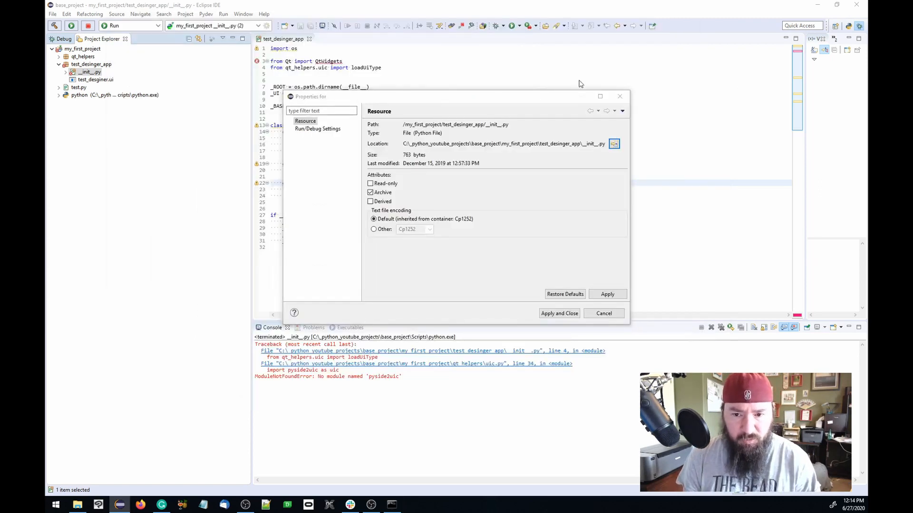
# - Close the Properties dialog and rerun __init__.py to show the Qt MainWindow
pyautogui.click(603, 314)
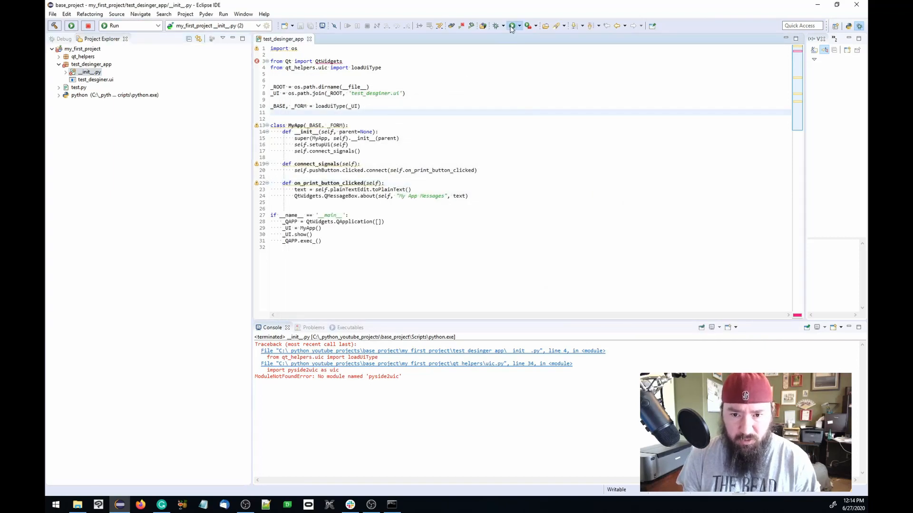
pyautogui.click(71, 25)
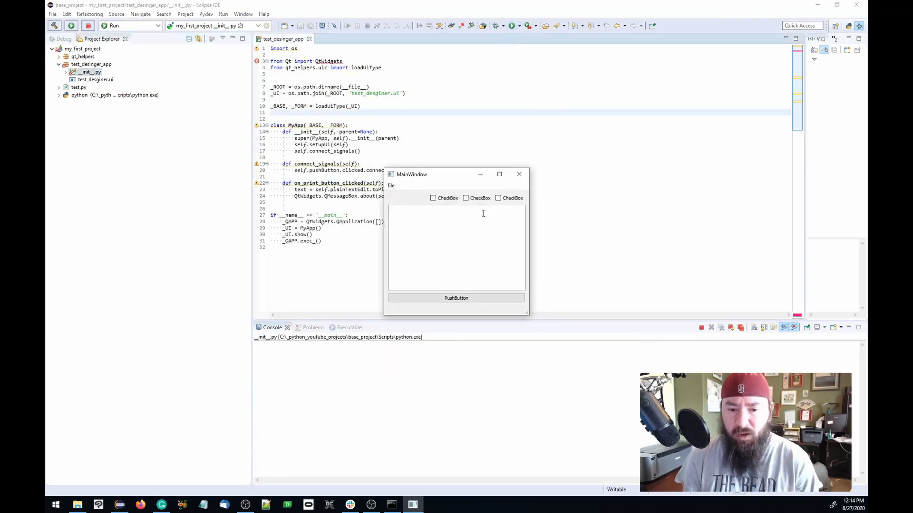